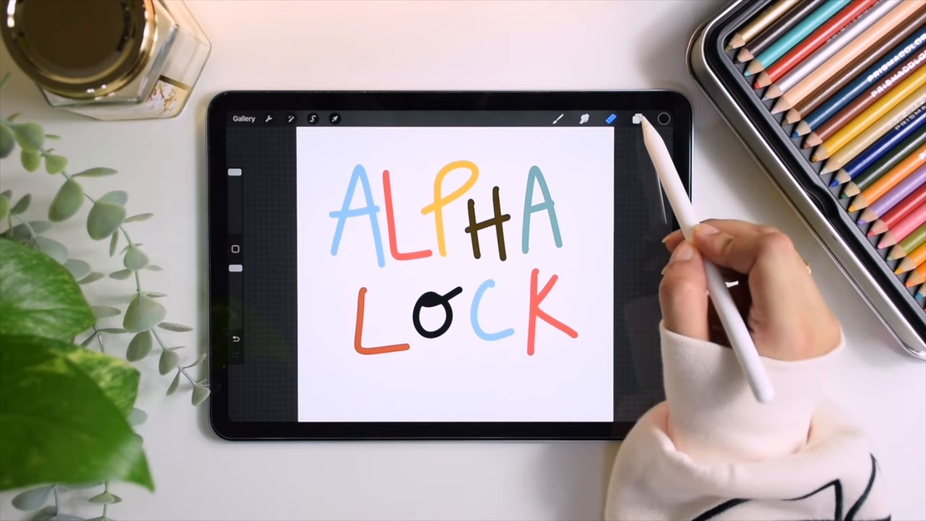
Show the layer list and hide the ALPHA LOCK lettering layer.
click(638, 118)
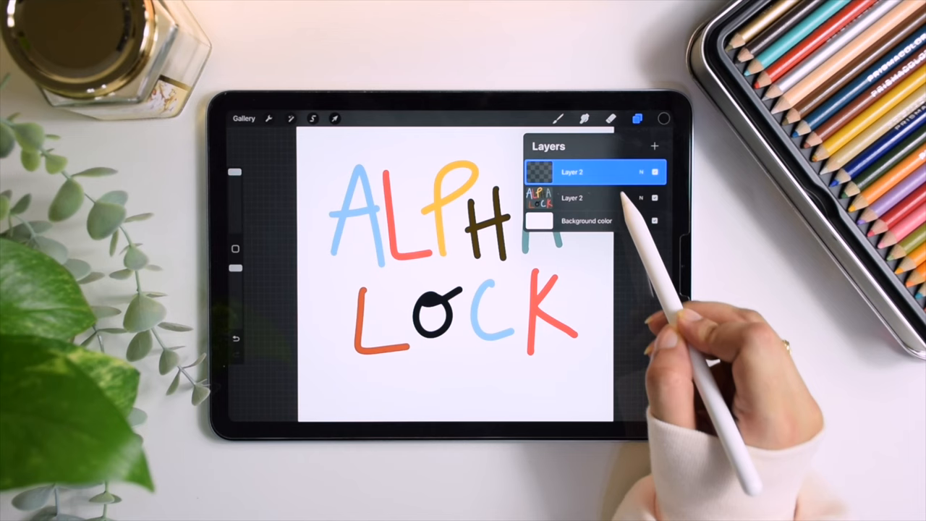
click(571, 198)
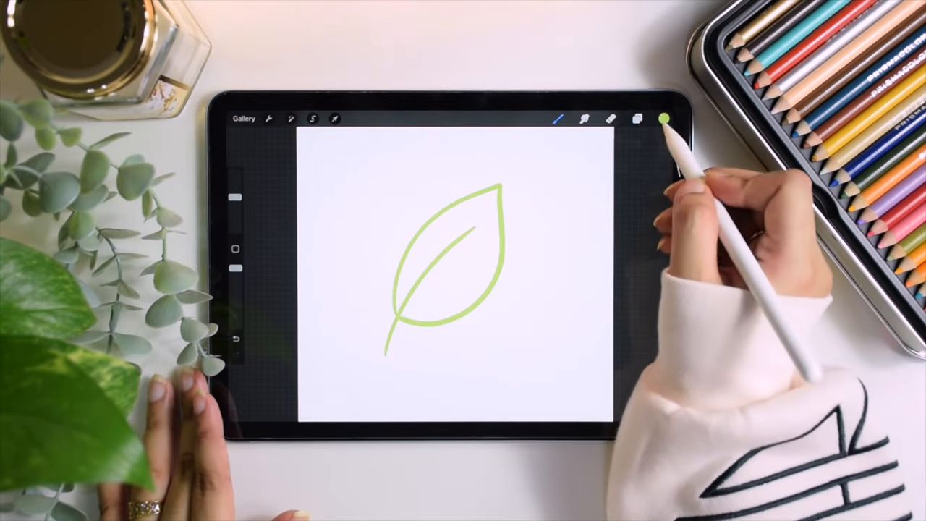
Fill the leaf outline with light green and choose a darker green for the veins.
click(445, 253)
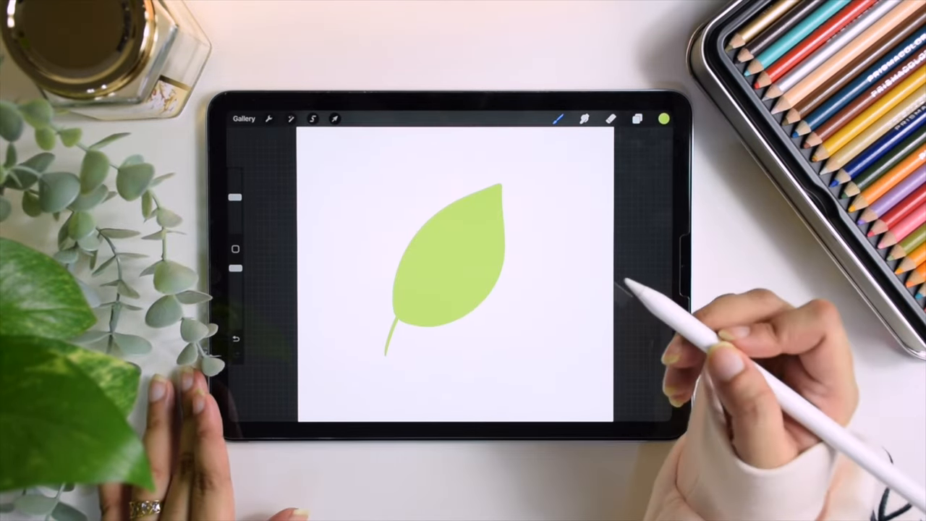
click(663, 119)
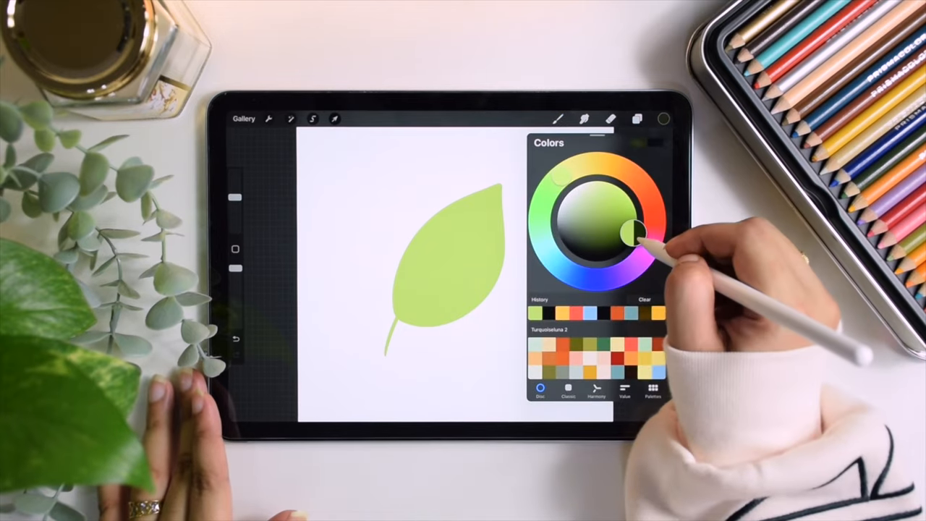
click(662, 118)
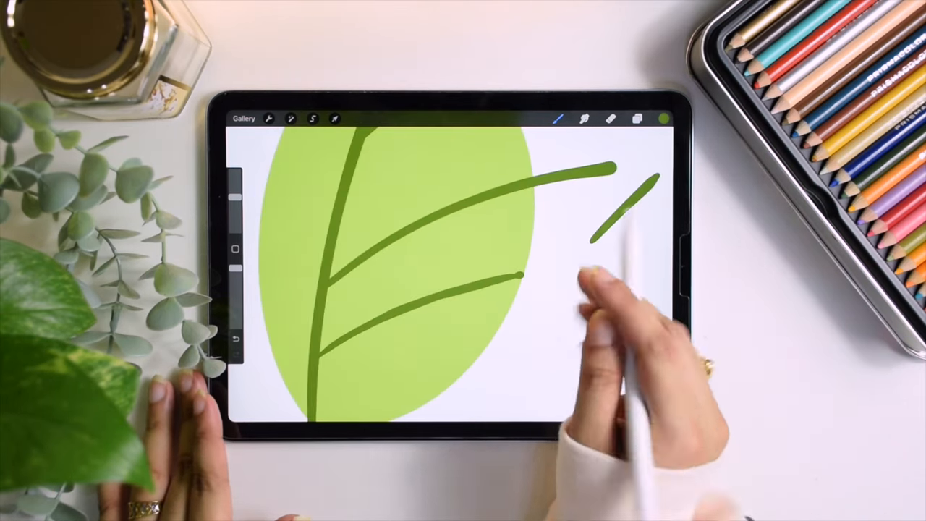
Pick a different shade of green from the colour choices.
click(662, 118)
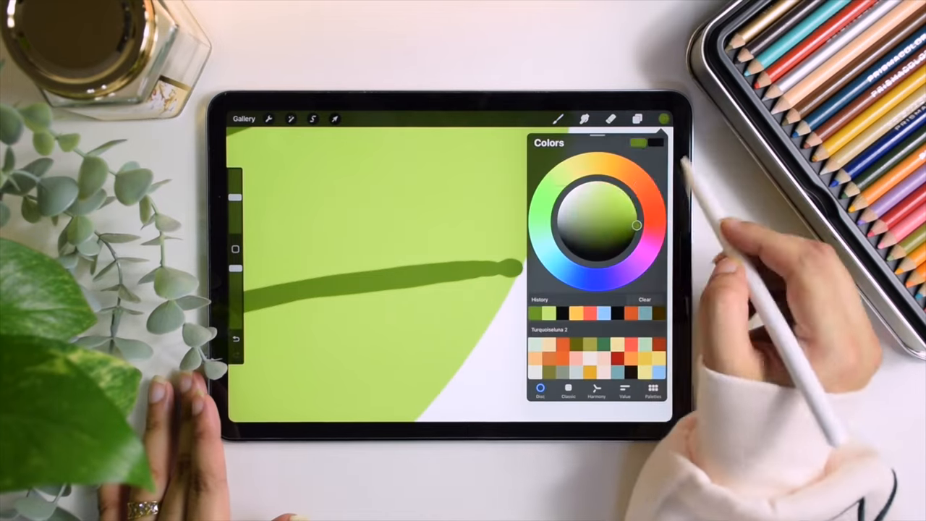
click(663, 118)
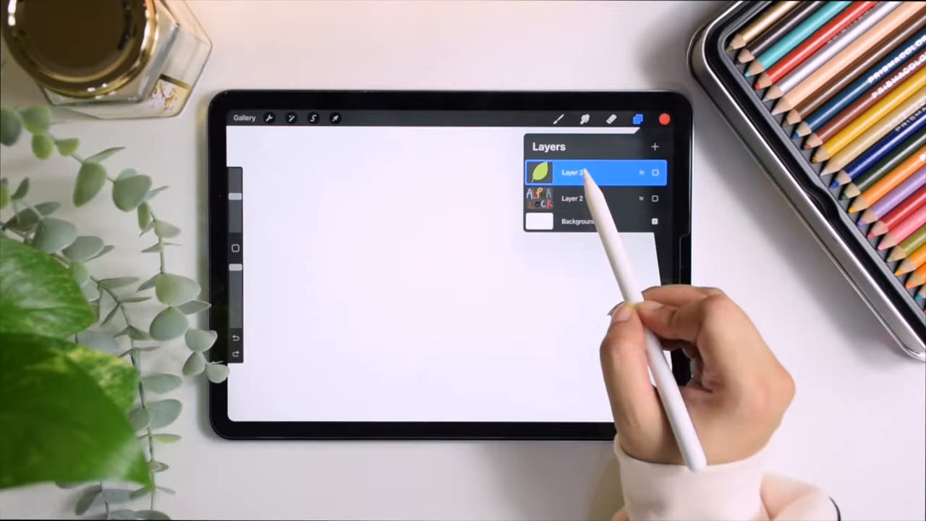
Select the leaf layer, then return to the Layers panel.
click(575, 172)
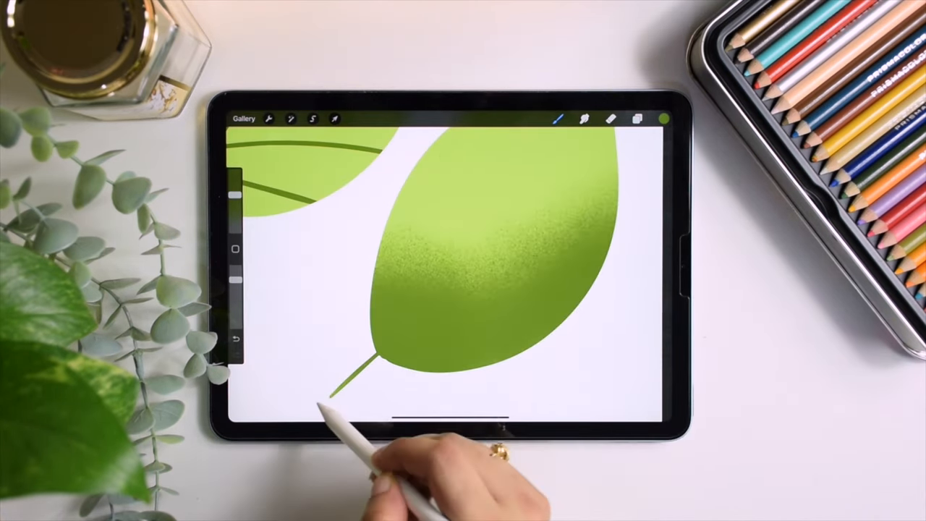
click(637, 119)
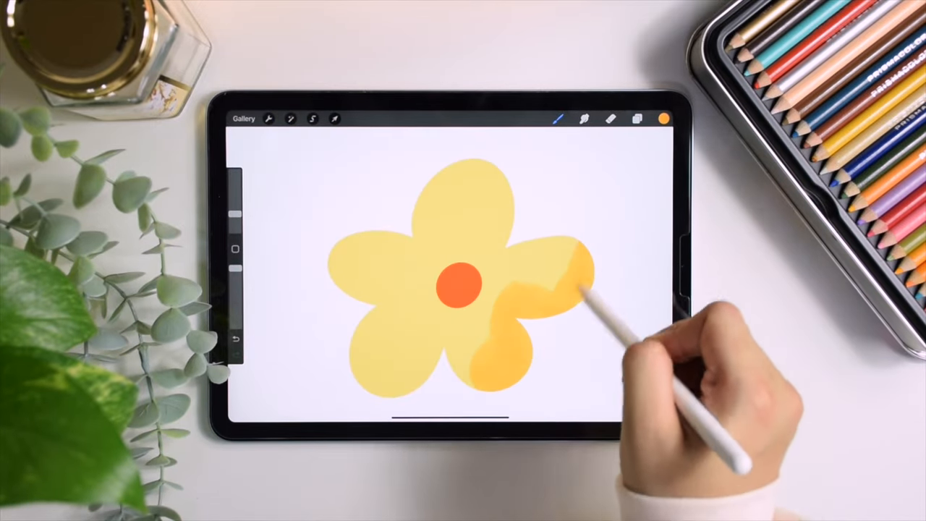
Paint deeper yellow over the flower's lower right petals and select the new empty layer.
drag(579, 289, 448, 369)
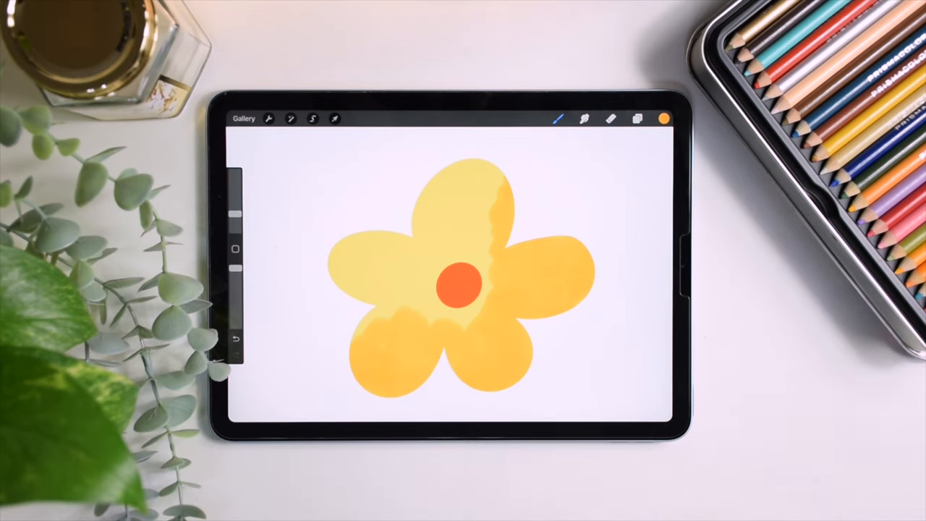
click(636, 118)
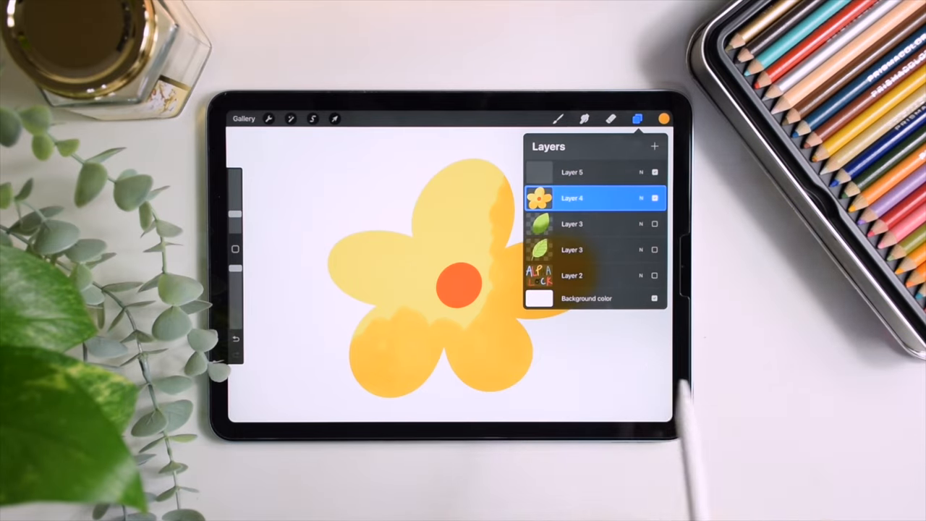
click(571, 198)
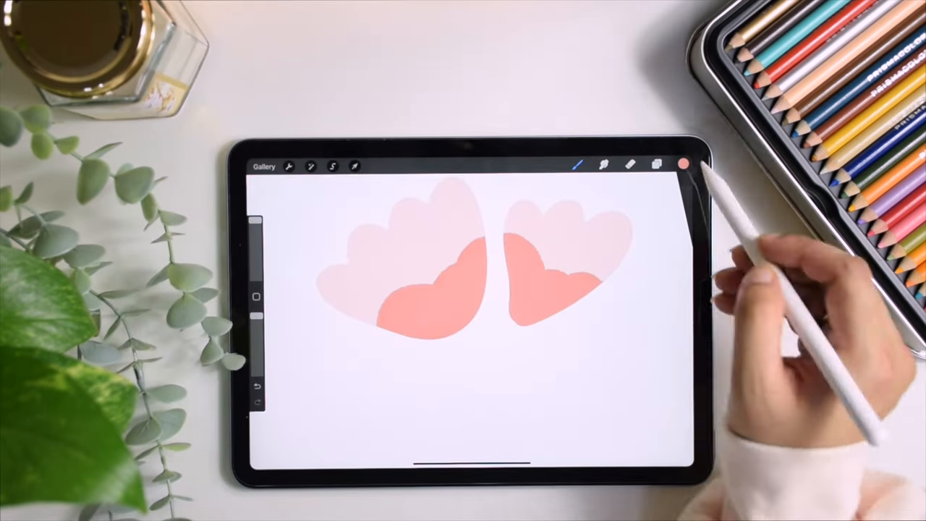
Paint darker pink across the lower petals, add a layer under the flowers, and draw a green stem.
drag(449, 260, 383, 376)
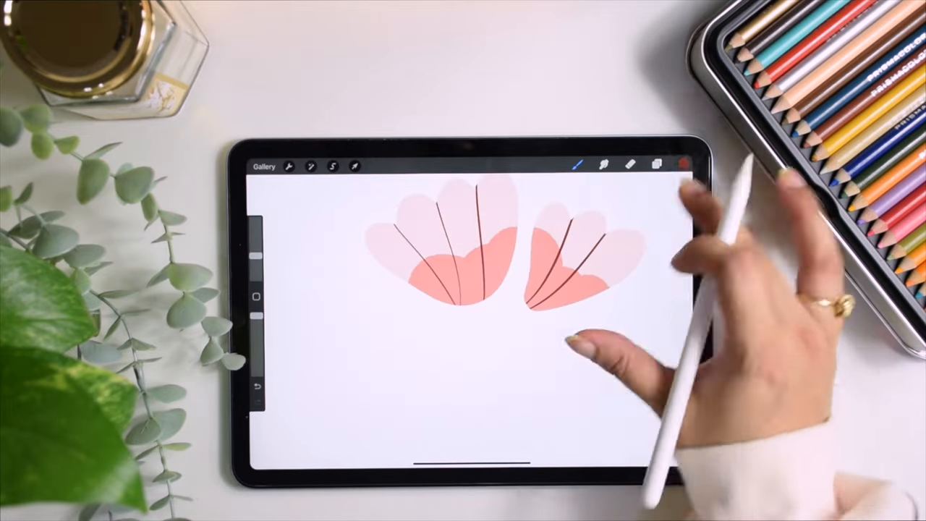
click(656, 165)
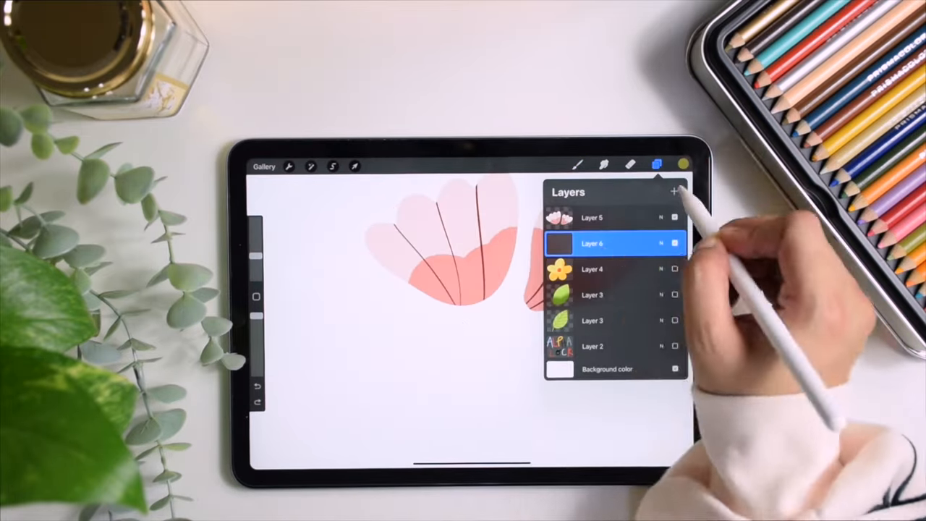
click(656, 165)
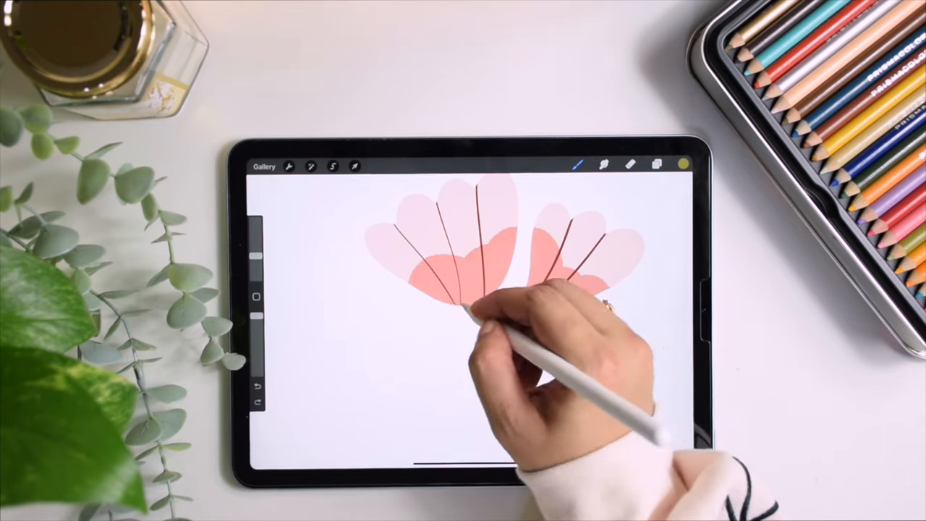
drag(478, 303, 506, 405)
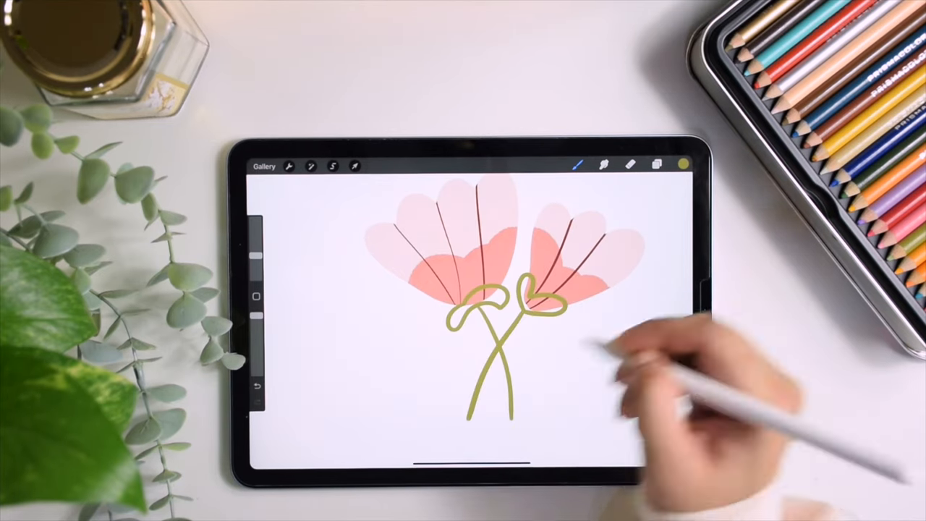